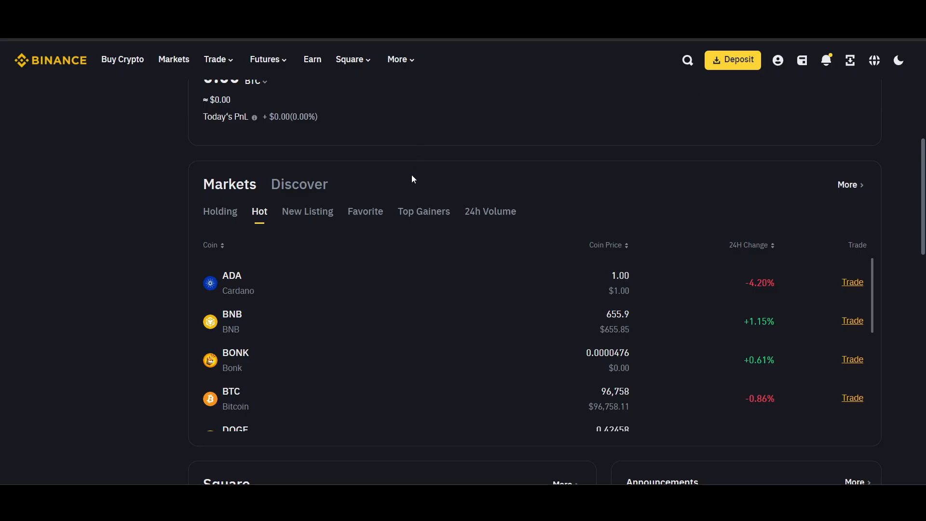
{"action": "mouse_move", "coordinate": [545, 80]}
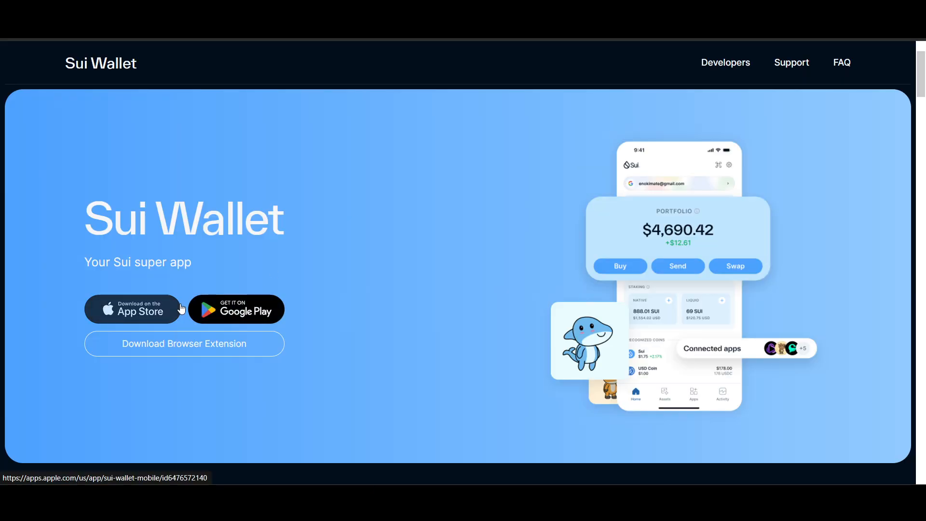
View the Sui Wallet extension listing in the Chrome Web Store
{"action": "left_click", "coordinate": [184, 343]}
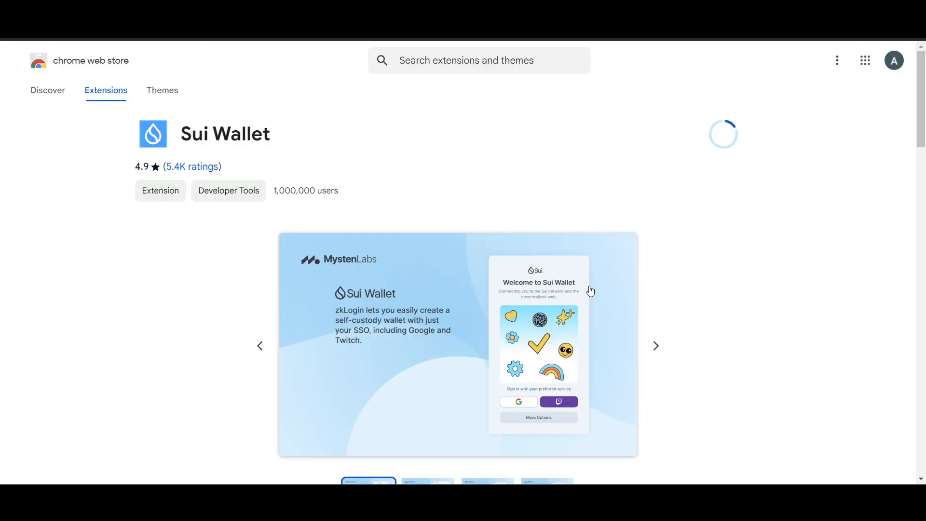
{"action": "mouse_move", "coordinate": [676, 209]}
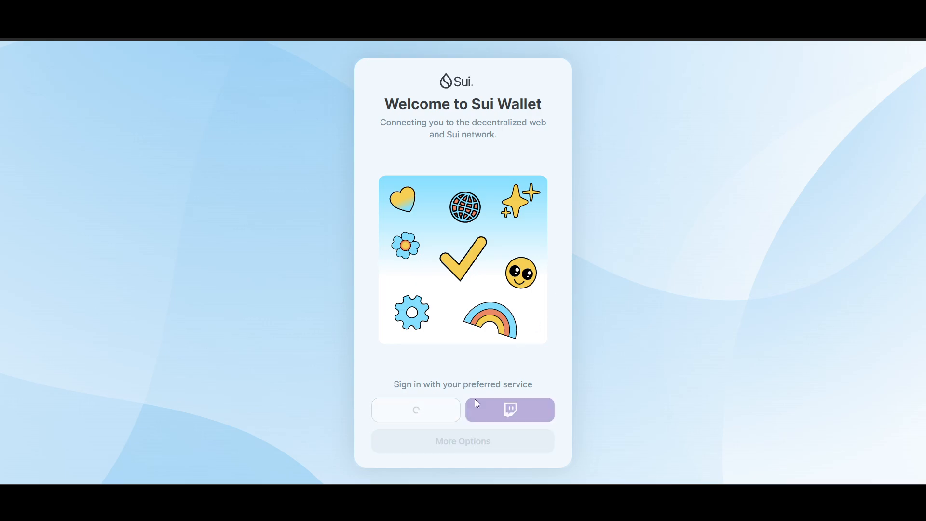
{"action": "mouse_move", "coordinate": [517, 397]}
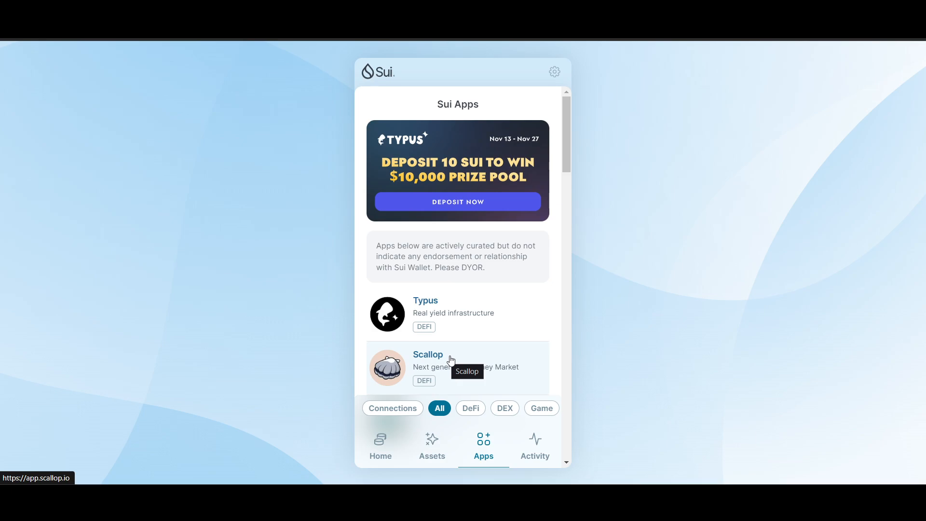
{"action": "mouse_move", "coordinate": [521, 370]}
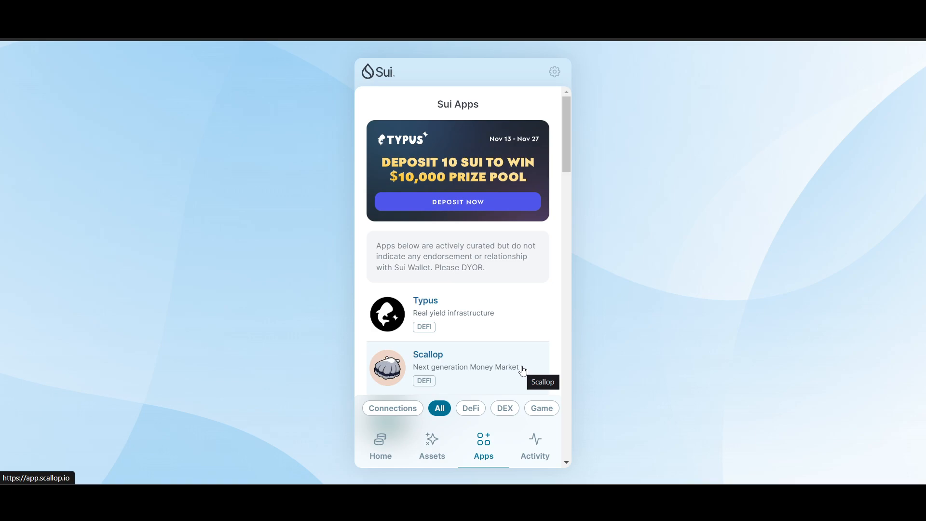
{"action": "mouse_move", "coordinate": [531, 383]}
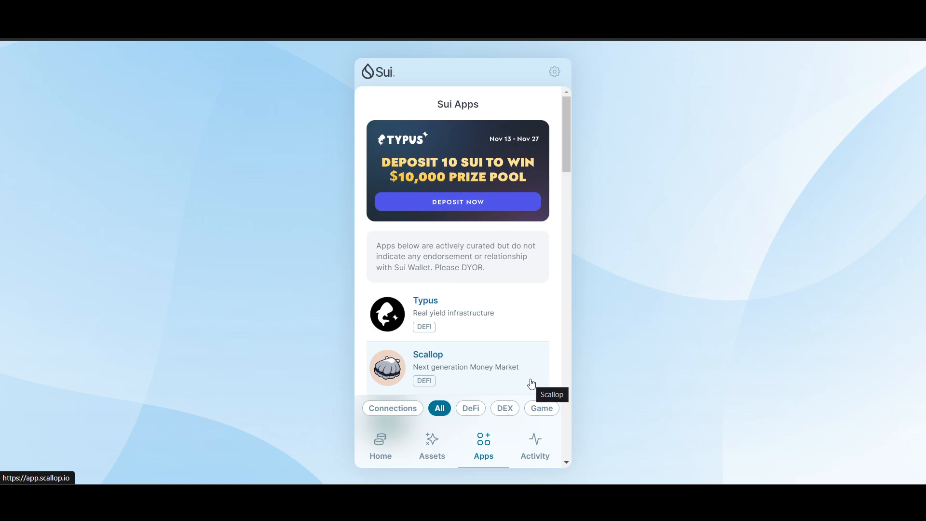
Scroll through the curated Sui Apps list (Typus, Scallop, Cetus, Suilend)
{"action": "scroll", "scroll_direction": "down", "scroll_amount": 3}
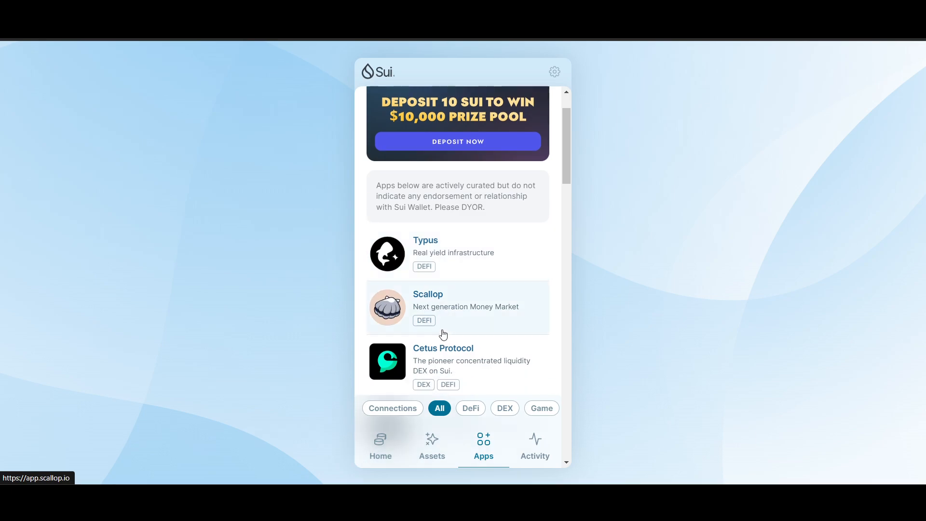
{"action": "scroll", "scroll_direction": "down", "scroll_amount": 3}
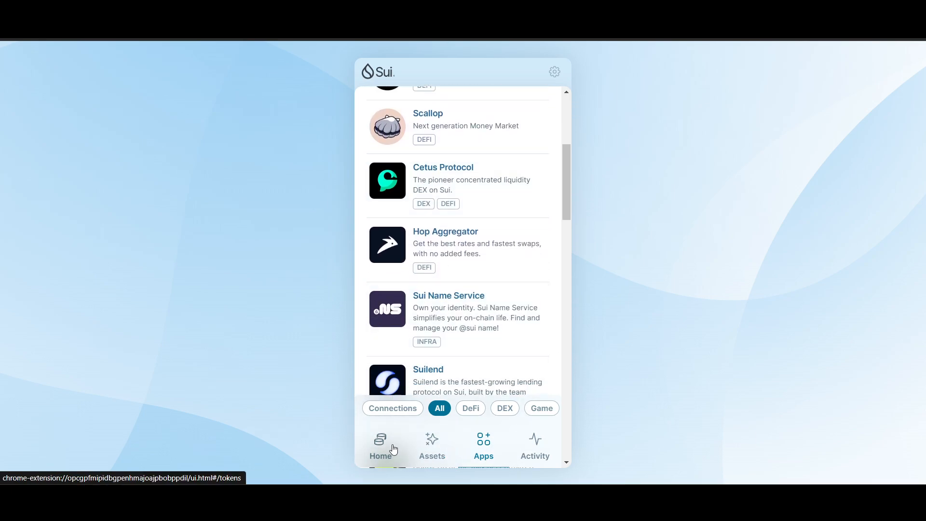
View the wallet's Home account overview with its empty 0 SUI portfolio
{"action": "left_click", "coordinate": [381, 445]}
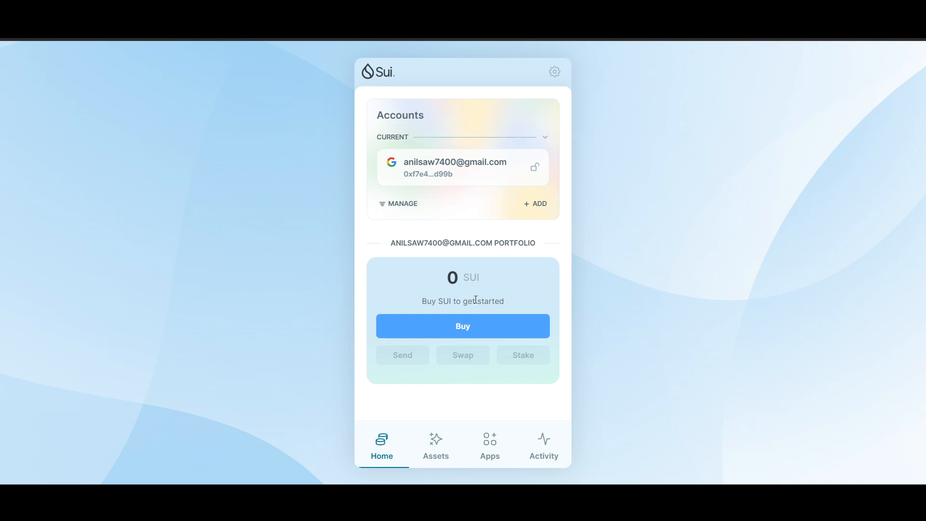
{"action": "mouse_move", "coordinate": [511, 205]}
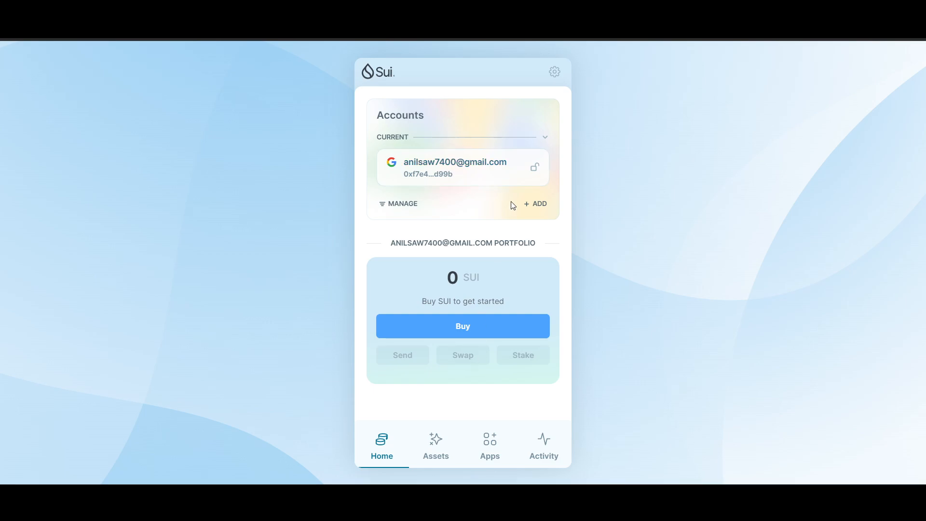
{"action": "mouse_move", "coordinate": [462, 325]}
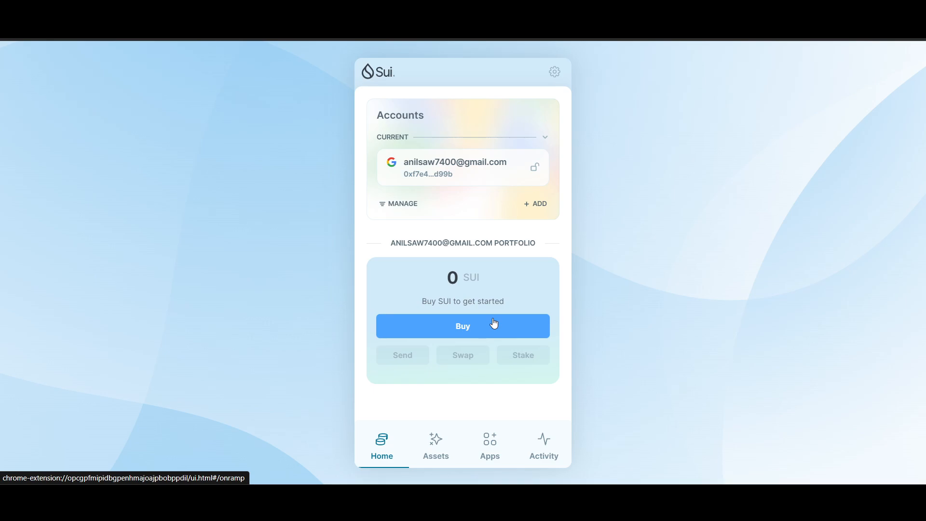
{"action": "mouse_move", "coordinate": [491, 344]}
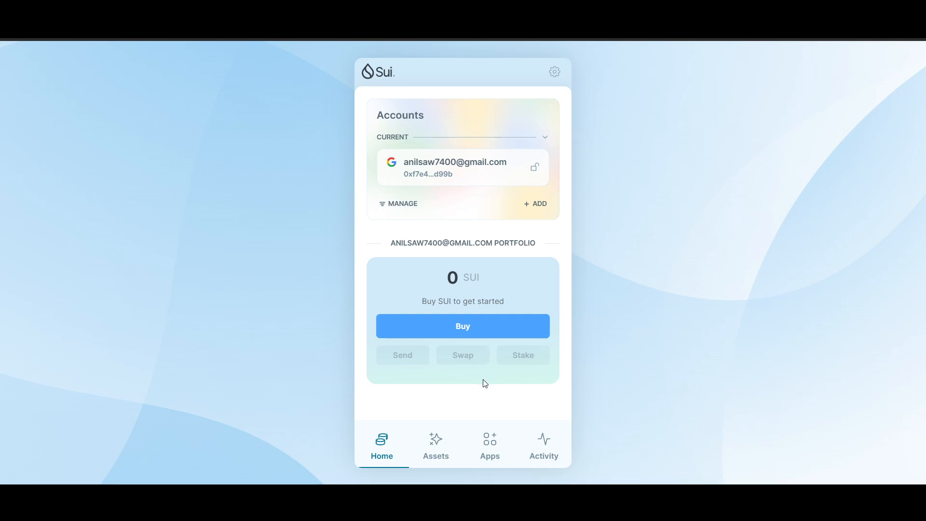
{"action": "mouse_move", "coordinate": [541, 191]}
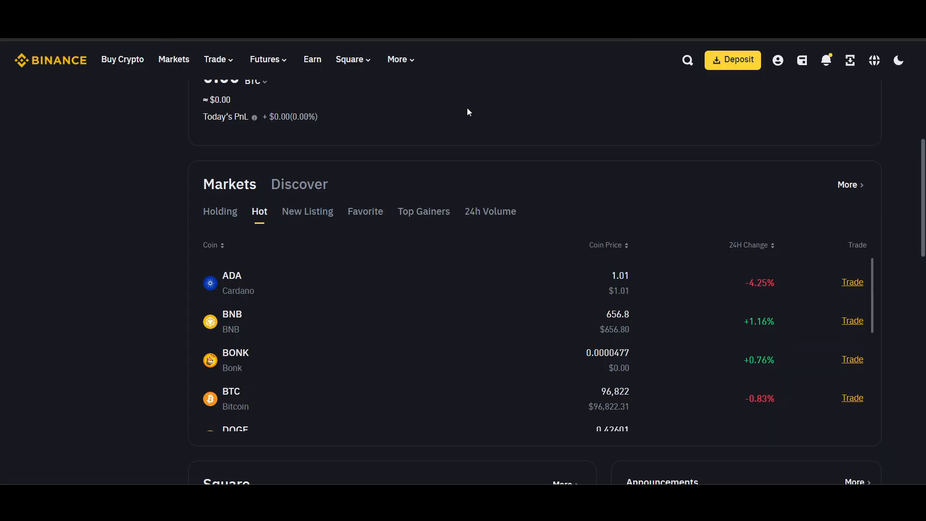
Browse the Wallet and profile menus and reach the Withdraw Crypto page with BTC selected
{"action": "scroll", "scroll_direction": "up", "scroll_amount": 3}
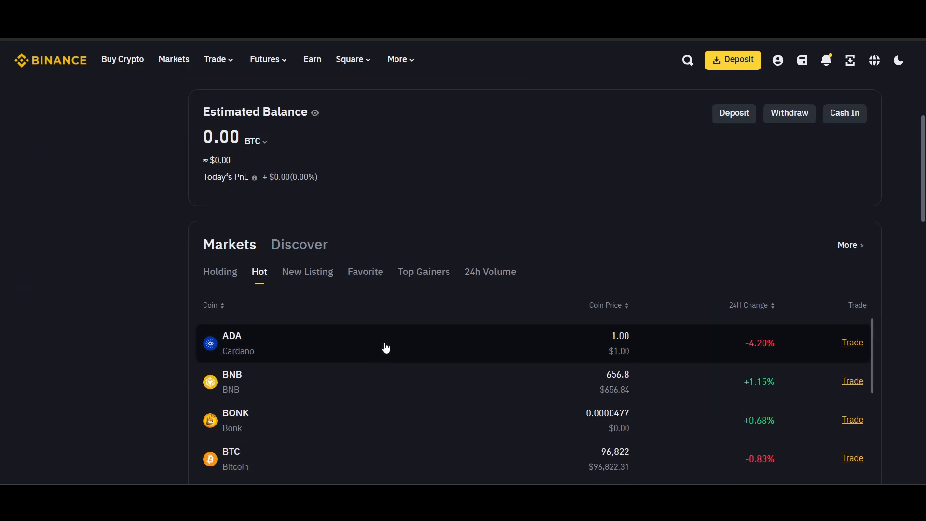
{"action": "left_click", "coordinate": [801, 60]}
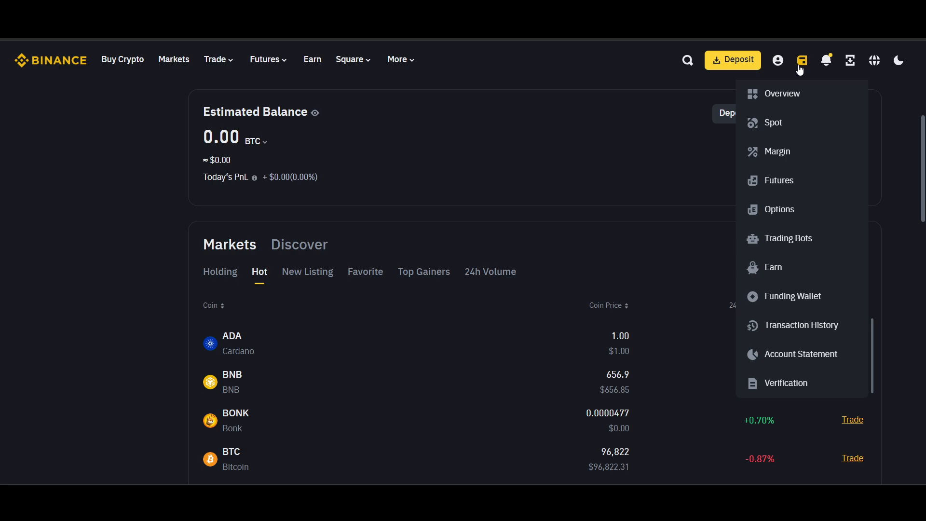
{"action": "left_click", "coordinate": [779, 60]}
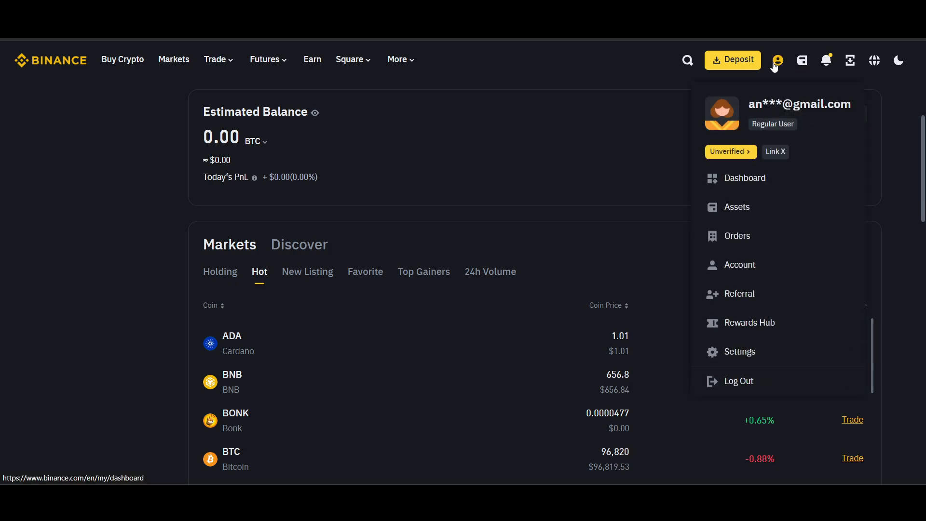
{"action": "left_click", "coordinate": [802, 60]}
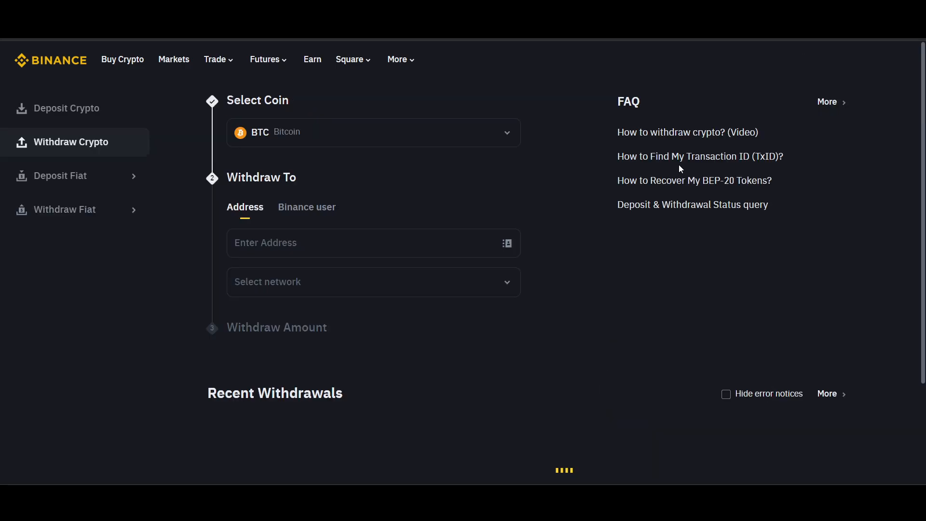
{"action": "left_click", "coordinate": [726, 394]}
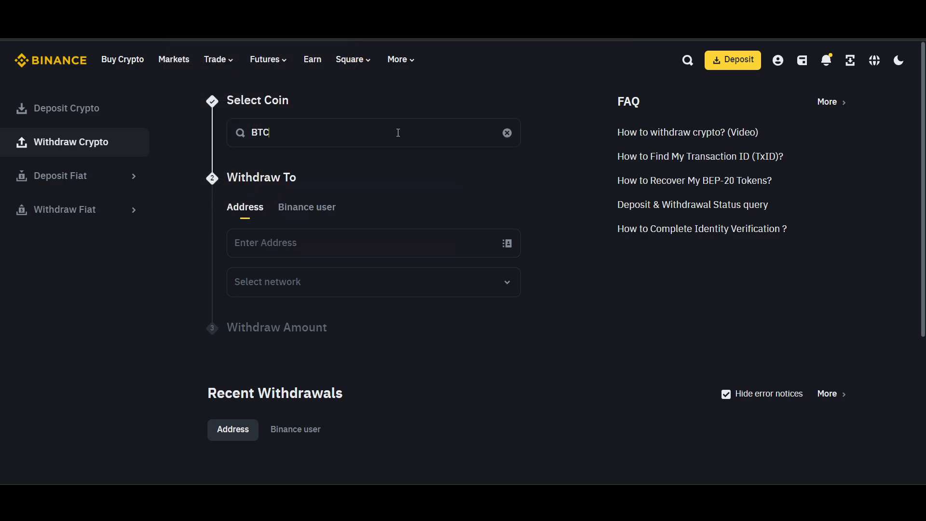
{"action": "left_click", "coordinate": [373, 132]}
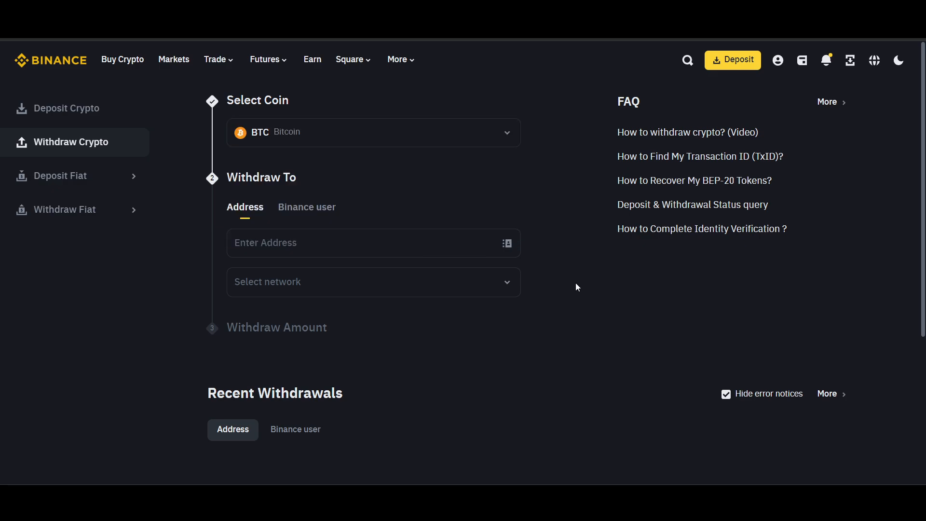
{"action": "mouse_move", "coordinate": [537, 219]}
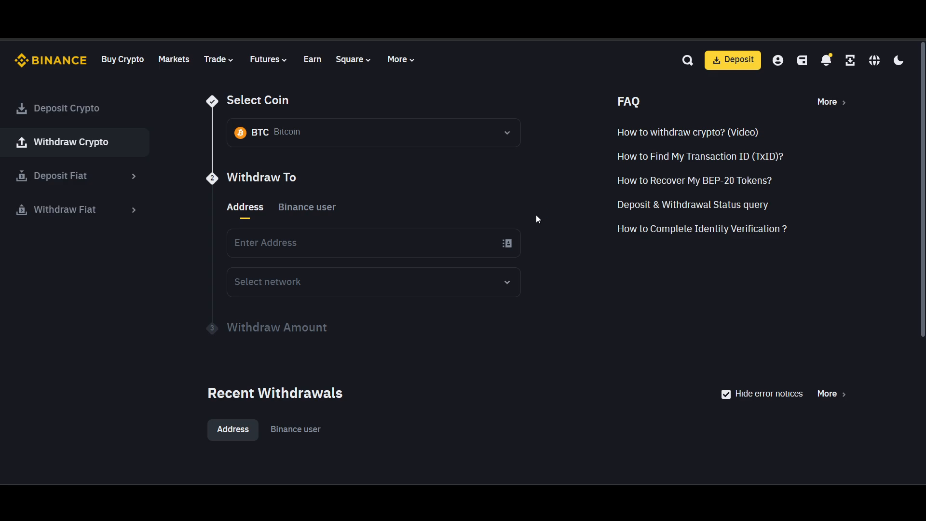
Activate the empty Withdraw To address field for the BTC withdrawal
{"action": "left_click", "coordinate": [373, 243]}
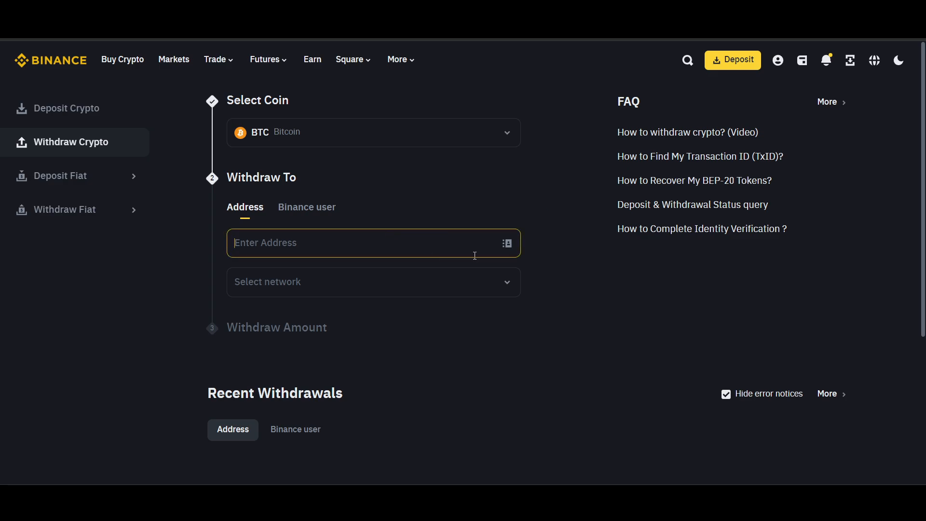
{"action": "mouse_move", "coordinate": [540, 340]}
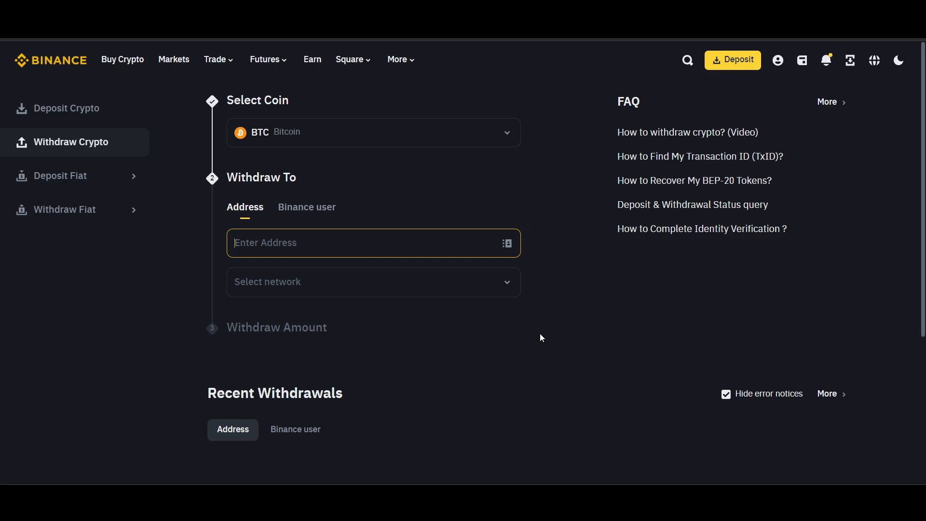
{"action": "scroll", "scroll_direction": "down", "scroll_amount": 3}
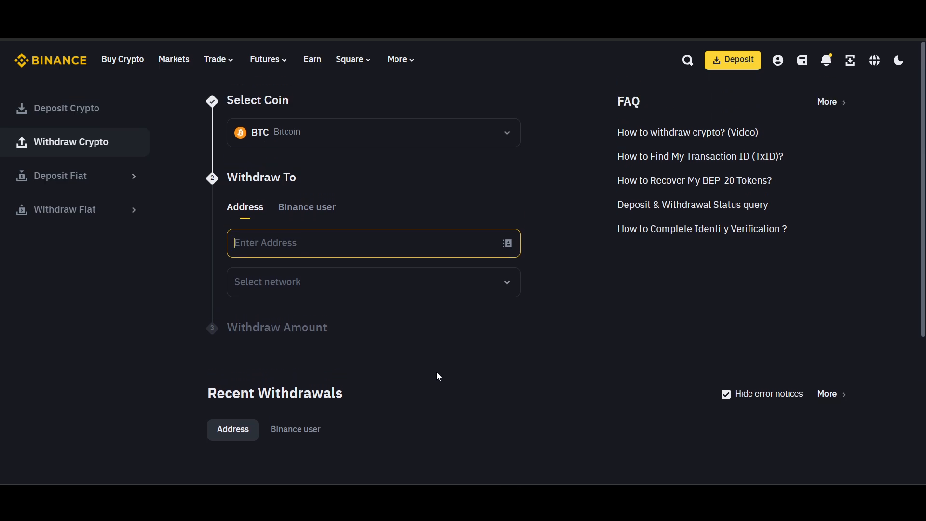
{"action": "mouse_move", "coordinate": [440, 381]}
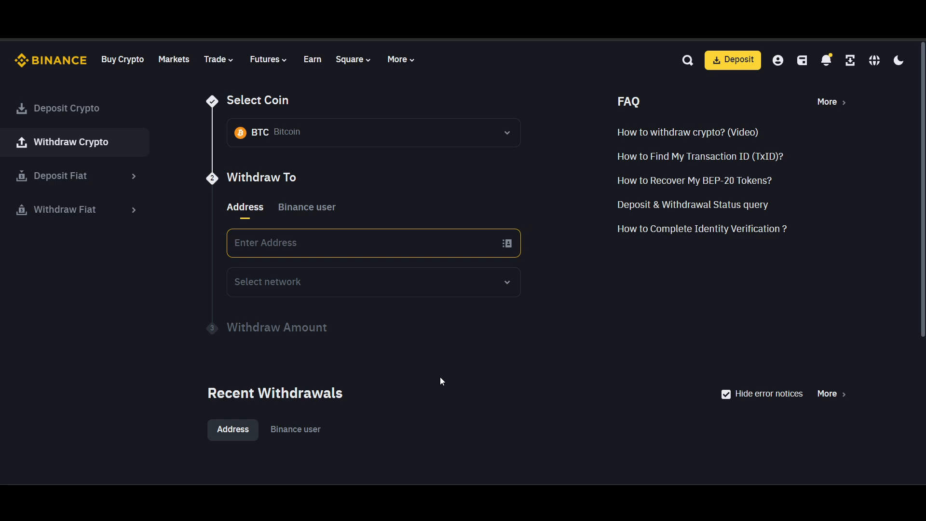
{"action": "mouse_move", "coordinate": [123, 221]}
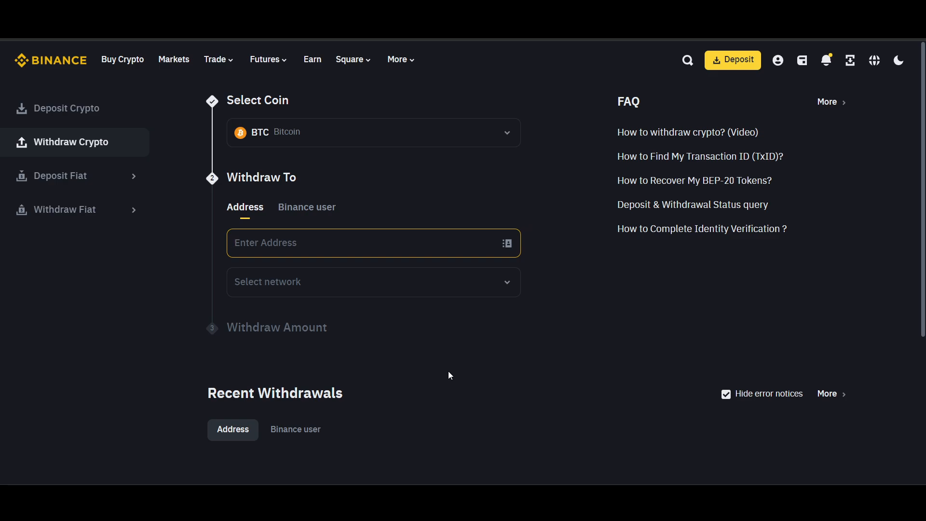
{"action": "left_click", "coordinate": [354, 243]}
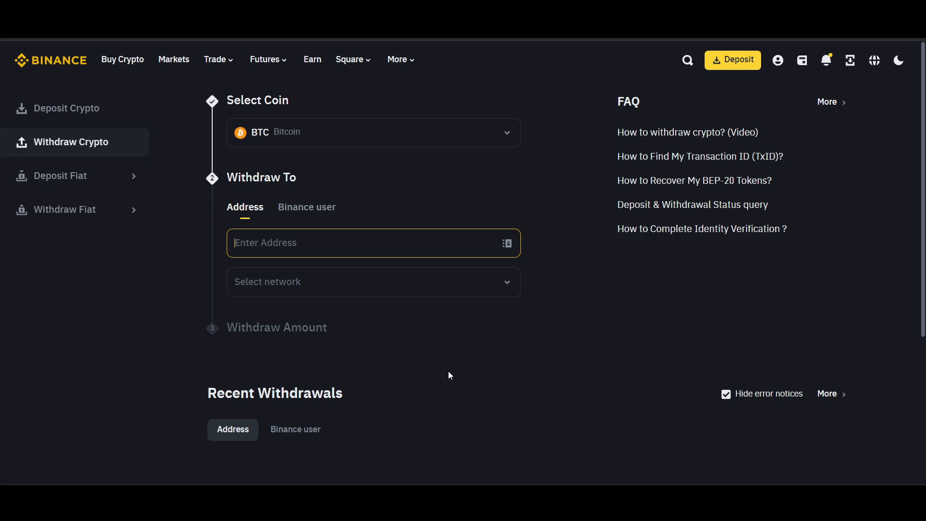